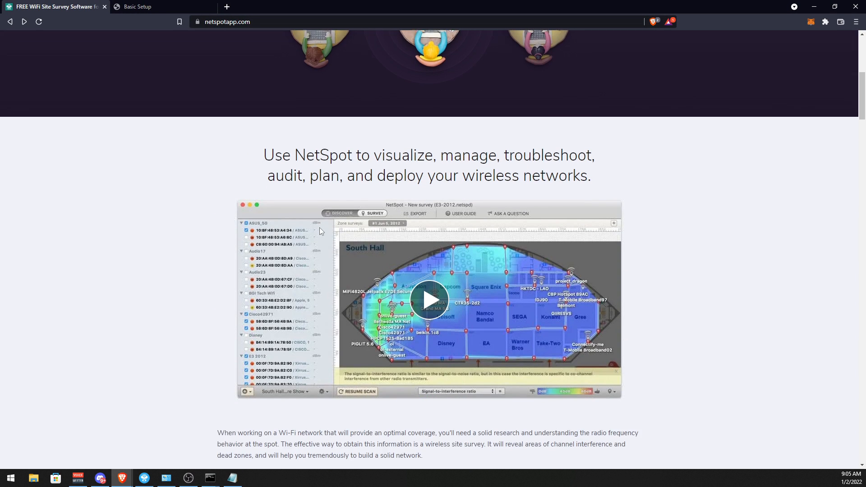
Scroll the netspotapp.com pricing page to review the Home, PRO and Enterprise plans.
{"action": "scroll", "scroll_direction": "up", "scroll_amount": 3}
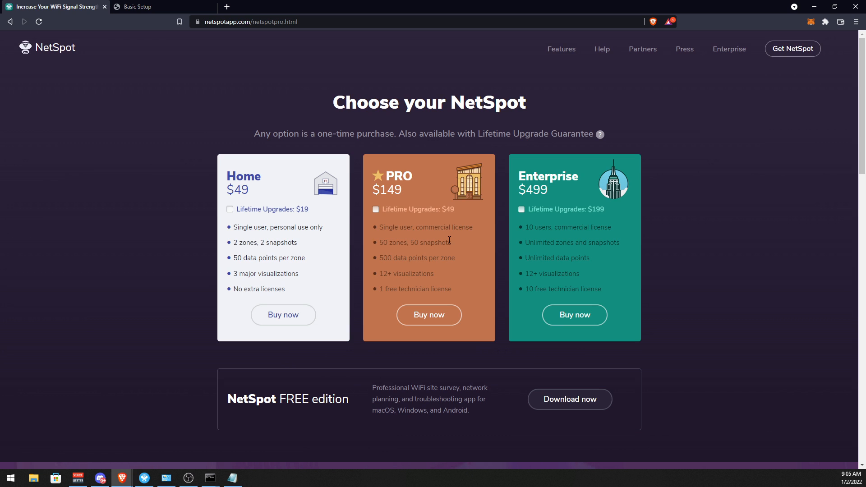
{"action": "scroll", "scroll_direction": "down", "scroll_amount": 3}
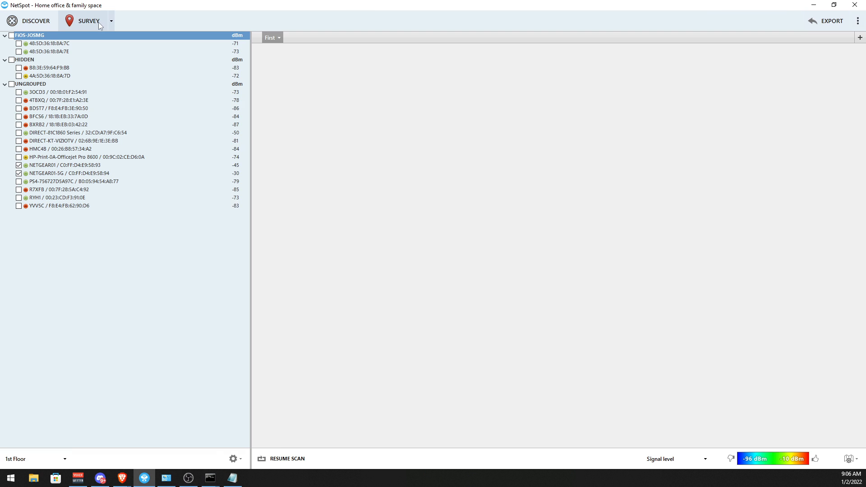
Show the Discover list of nearby networks sorted by channel, lowest first, and scroll through it.
{"action": "left_click", "coordinate": [35, 21]}
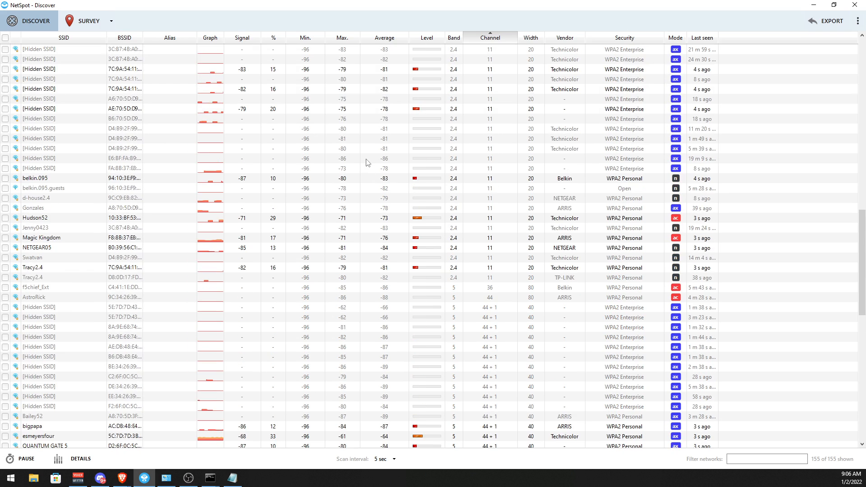
{"action": "left_click", "coordinate": [489, 38]}
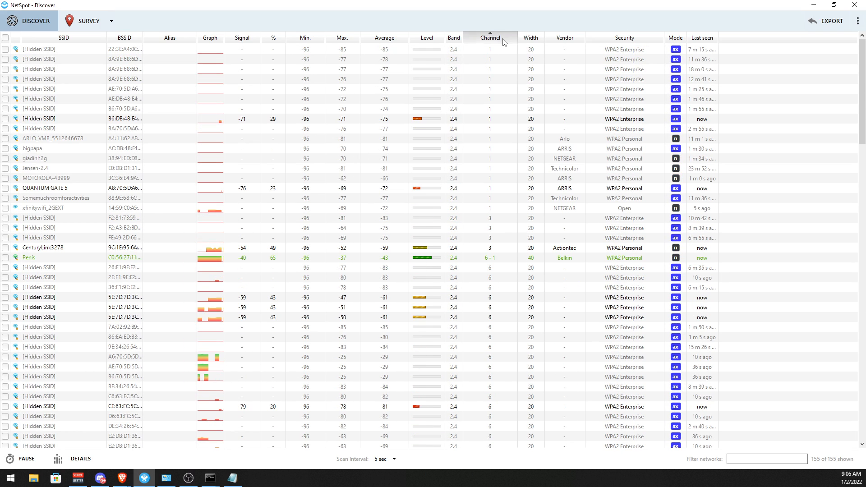
{"action": "left_click", "coordinate": [489, 37]}
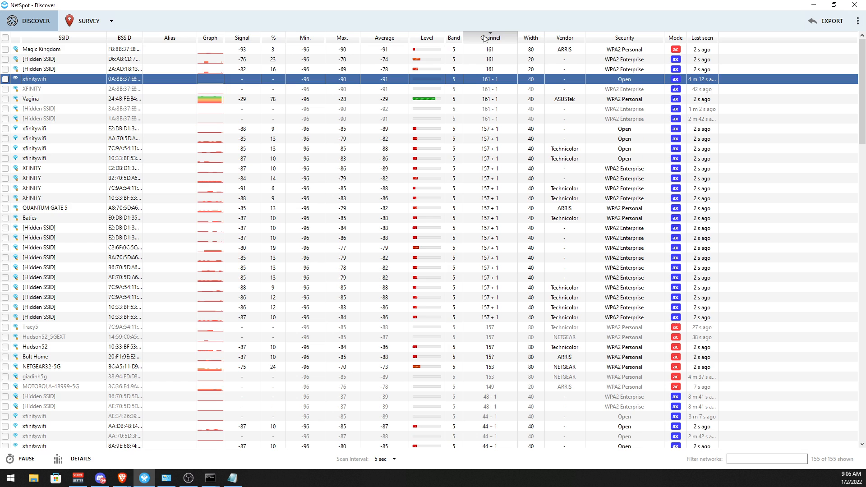
{"action": "left_click", "coordinate": [489, 37]}
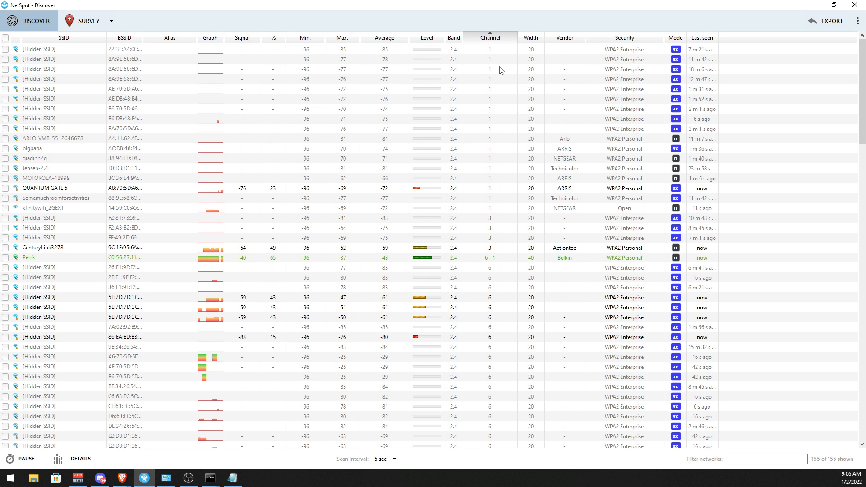
{"action": "mouse_move", "coordinate": [509, 83]}
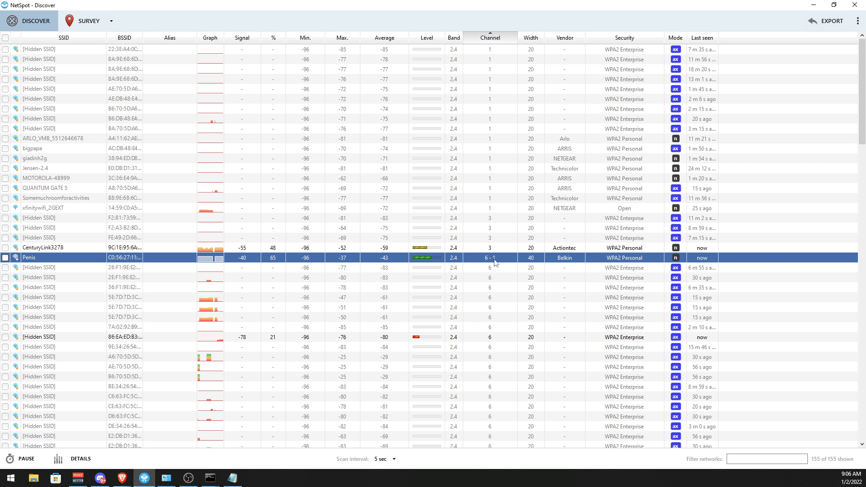
{"action": "scroll", "scroll_direction": "up", "scroll_amount": 3}
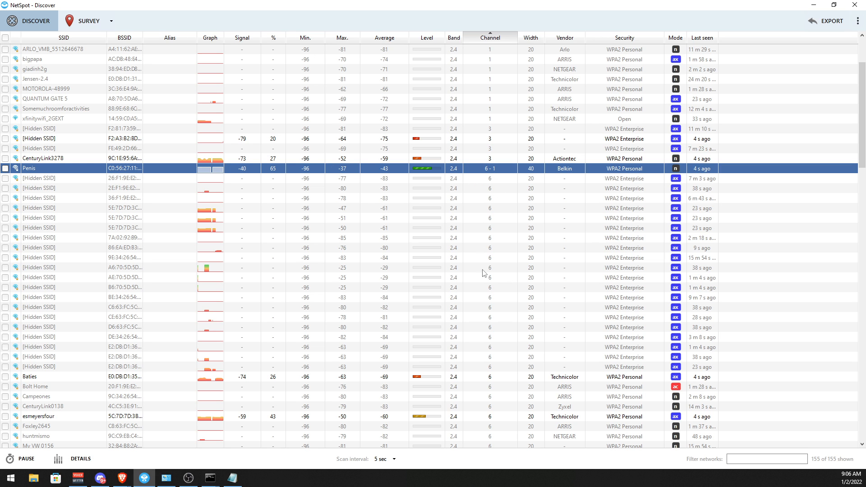
{"action": "scroll", "scroll_direction": "down", "scroll_amount": 3}
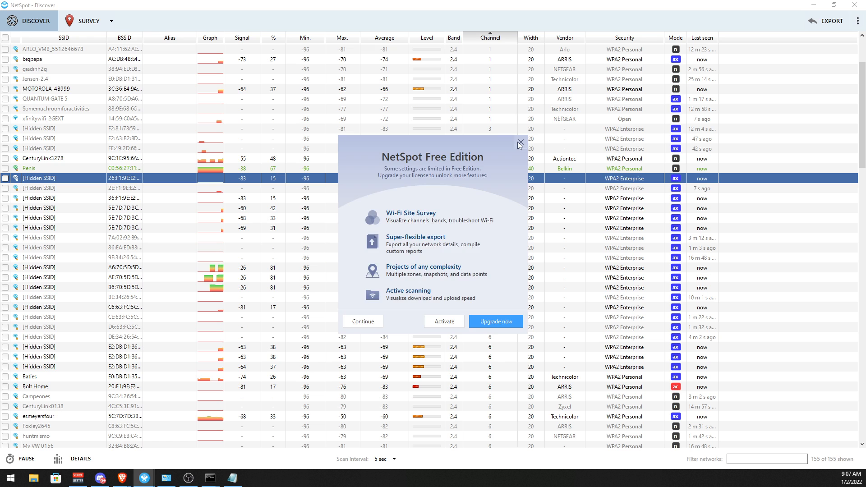
Dismiss the Free Edition upgrade notice and show the Linksys router's Basic Setup page.
{"action": "left_click", "coordinate": [520, 145]}
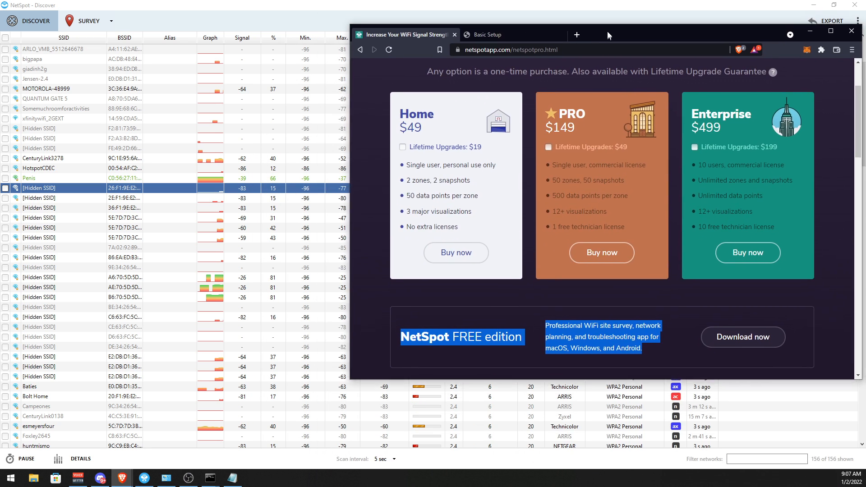
{"action": "left_click", "coordinate": [486, 34]}
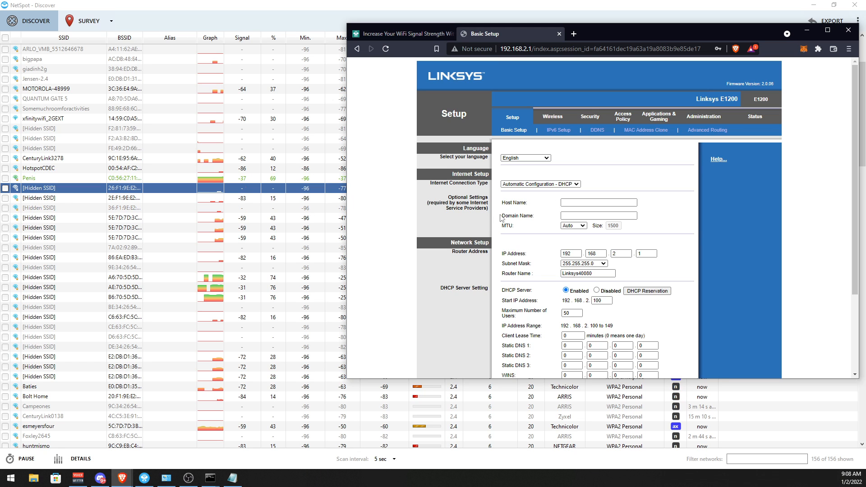
{"action": "mouse_move", "coordinate": [189, 478]}
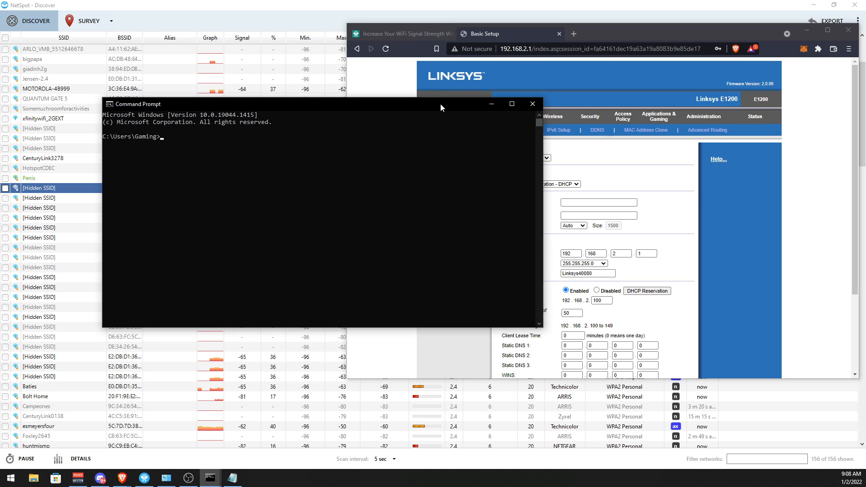
Run ipconfig to display the Wi-Fi adapter's IPv4 address and default gateway 192.168.2.1.
{"action": "type", "text": "ipconfig"}
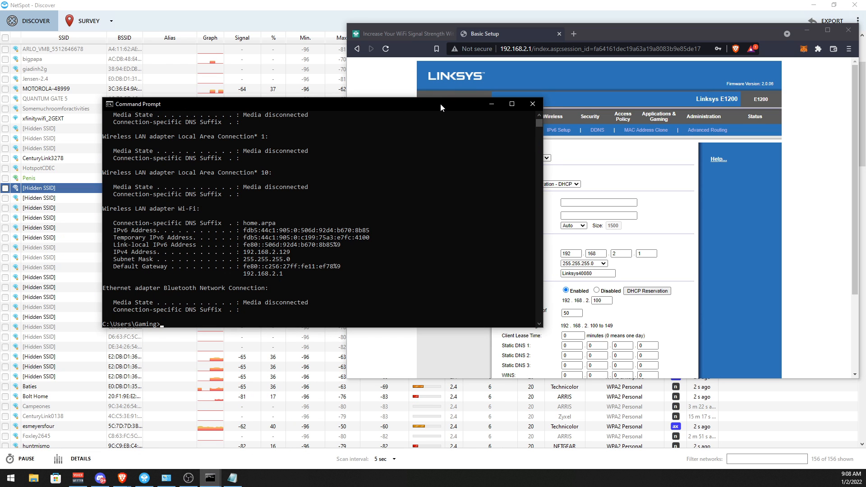
{"action": "mouse_move", "coordinate": [114, 271]}
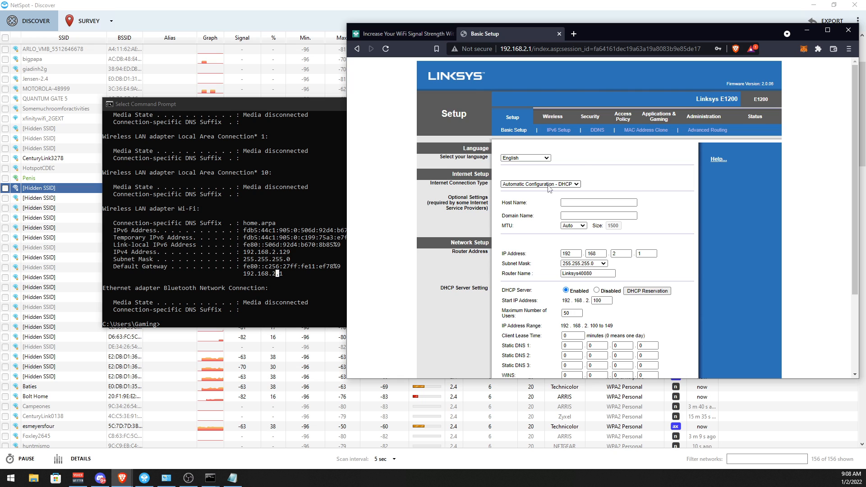
{"action": "mouse_move", "coordinate": [432, 297]}
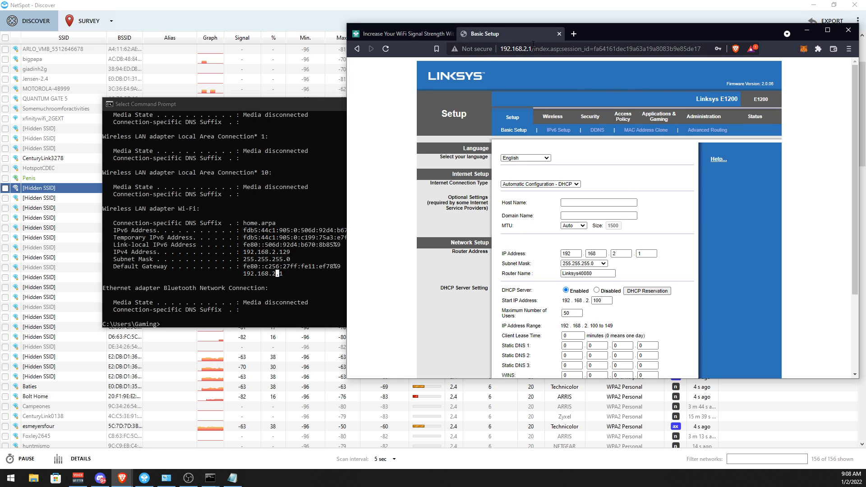
{"action": "mouse_move", "coordinate": [535, 43]}
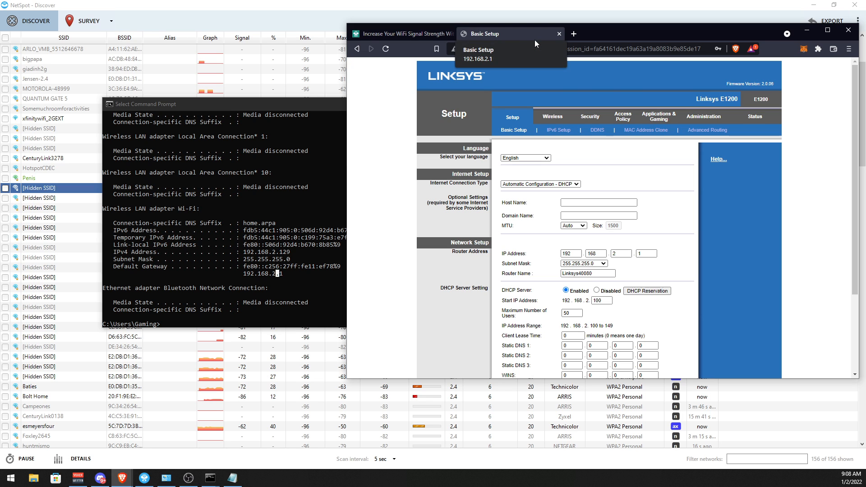
{"action": "mouse_move", "coordinate": [611, 138]}
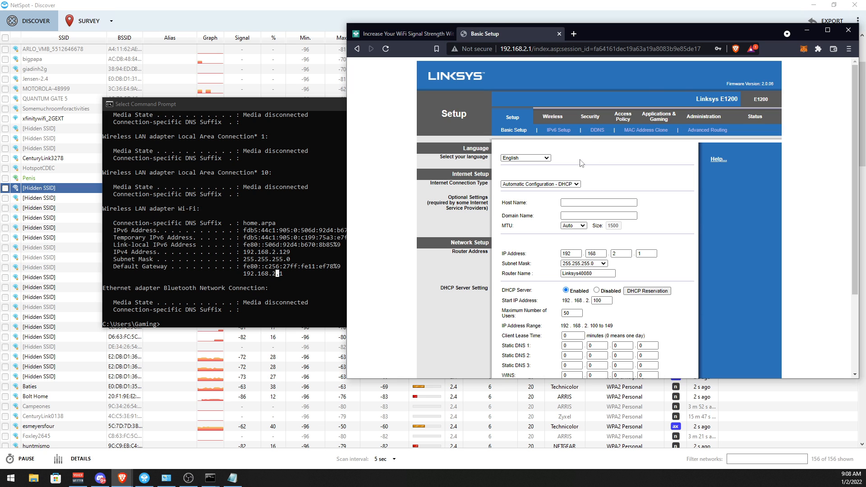
{"action": "mouse_move", "coordinate": [552, 117]}
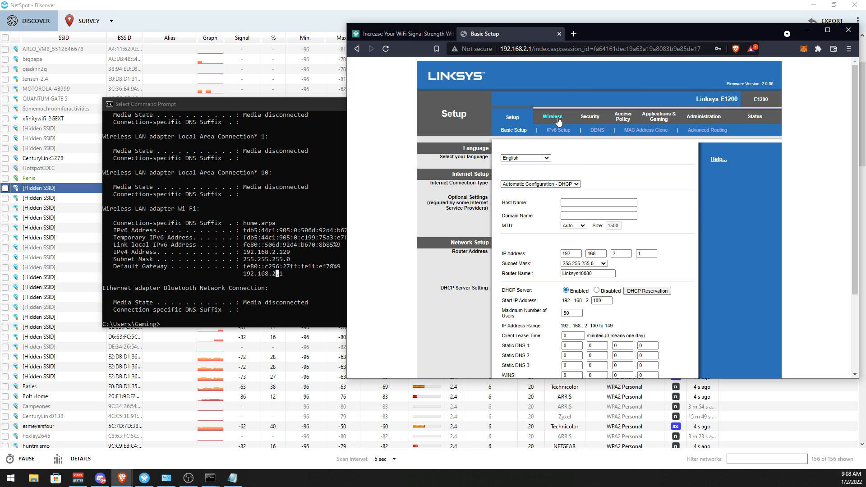
{"action": "left_click", "coordinate": [551, 117]}
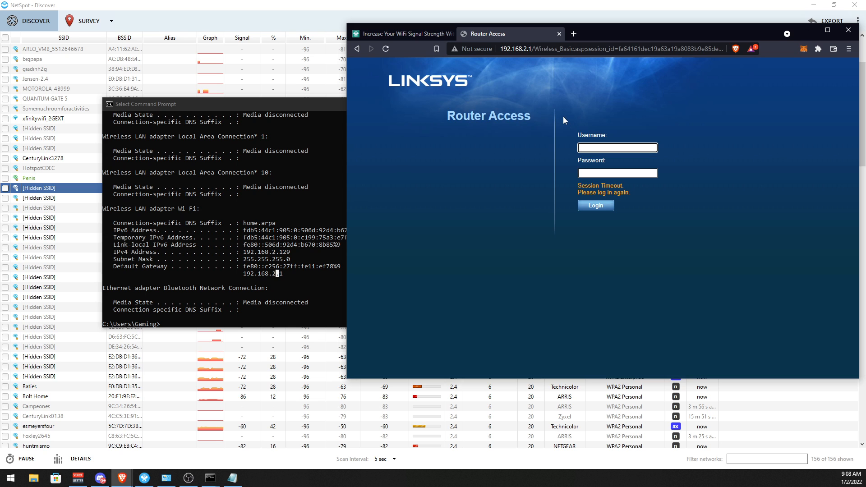
{"action": "type", "text": "admin"}
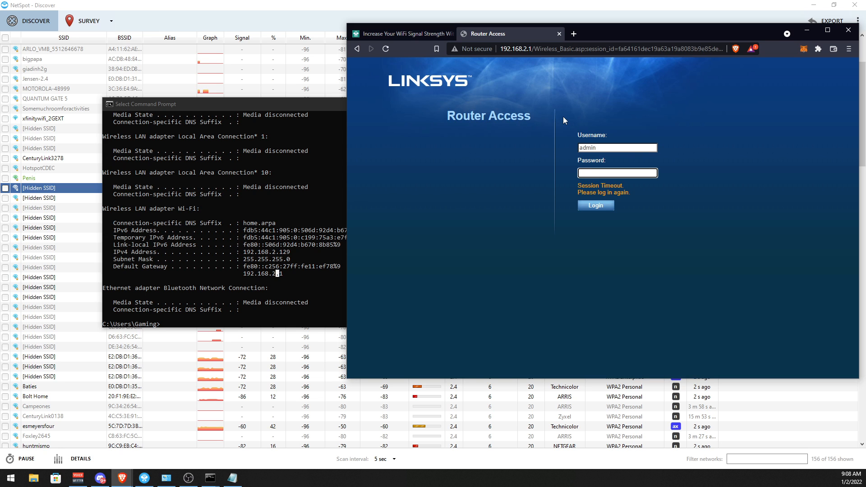
{"action": "left_click", "coordinate": [596, 205]}
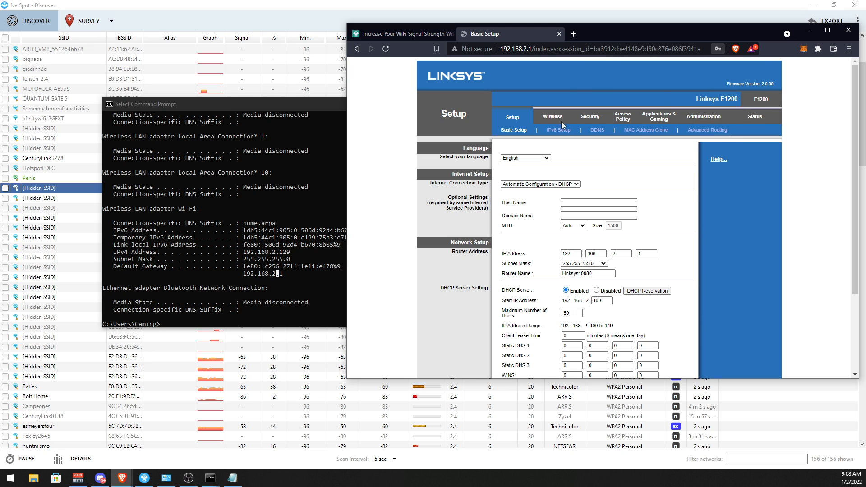
Open the router's Basic Wireless Settings, showing the 2.4 GHz channel set to Auto.
{"action": "left_click", "coordinate": [556, 117]}
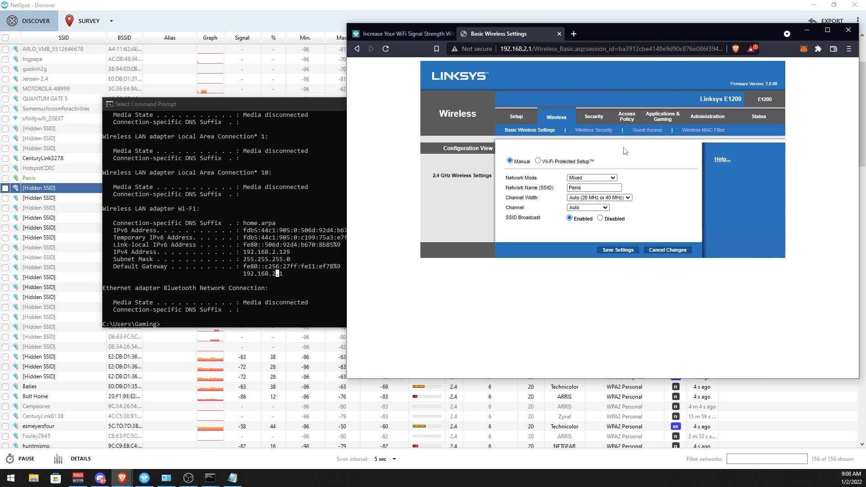
{"action": "mouse_move", "coordinate": [593, 130]}
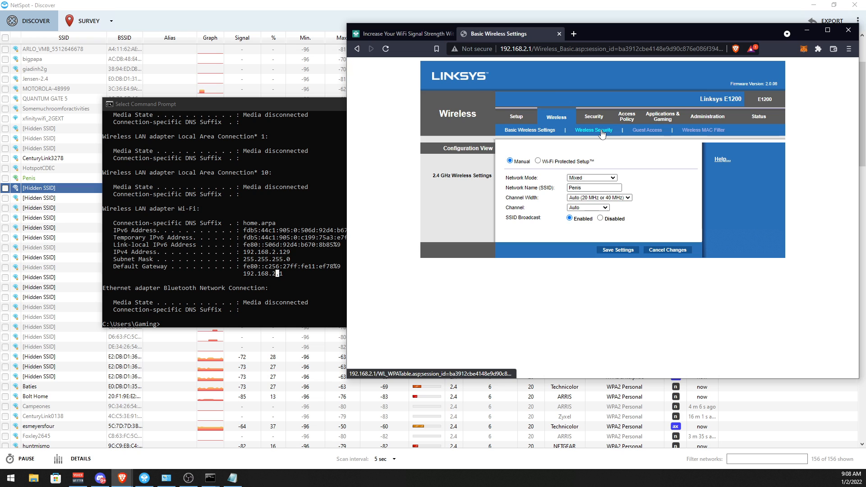
{"action": "mouse_move", "coordinate": [504, 204]}
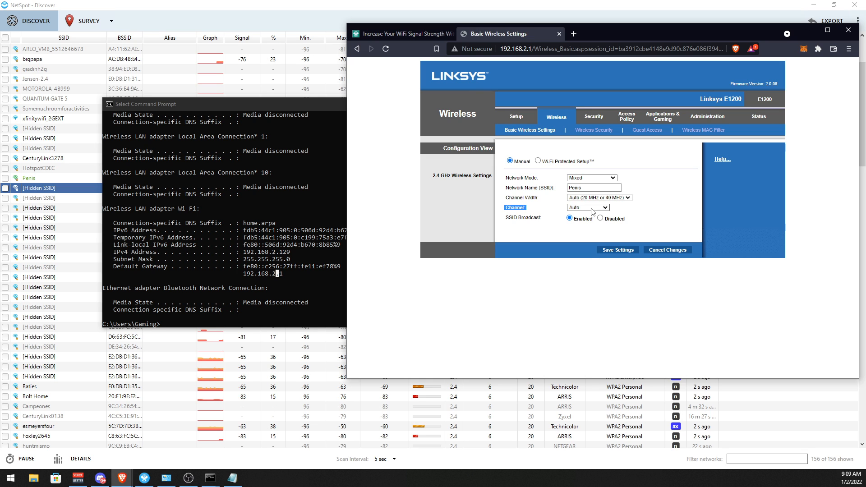
Change the 2.4 GHz wireless channel from Auto to 1 - 2.412GHZ.
{"action": "left_click", "coordinate": [587, 207]}
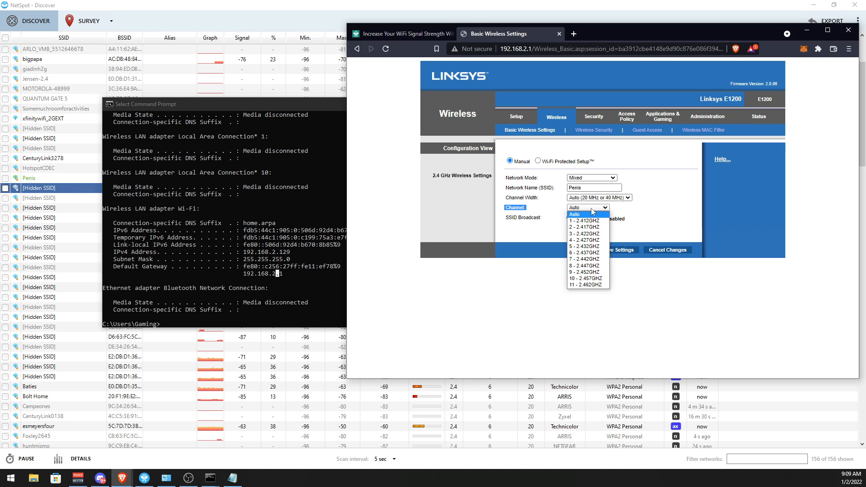
{"action": "mouse_move", "coordinate": [585, 221]}
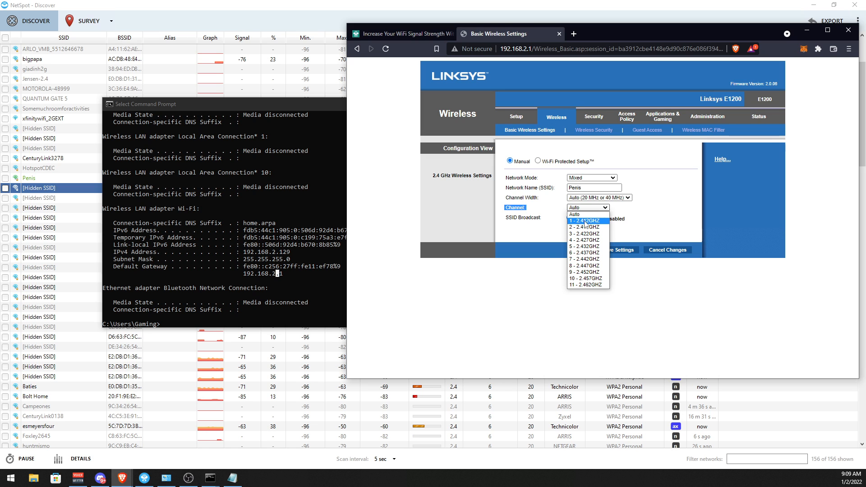
{"action": "mouse_move", "coordinate": [585, 214]}
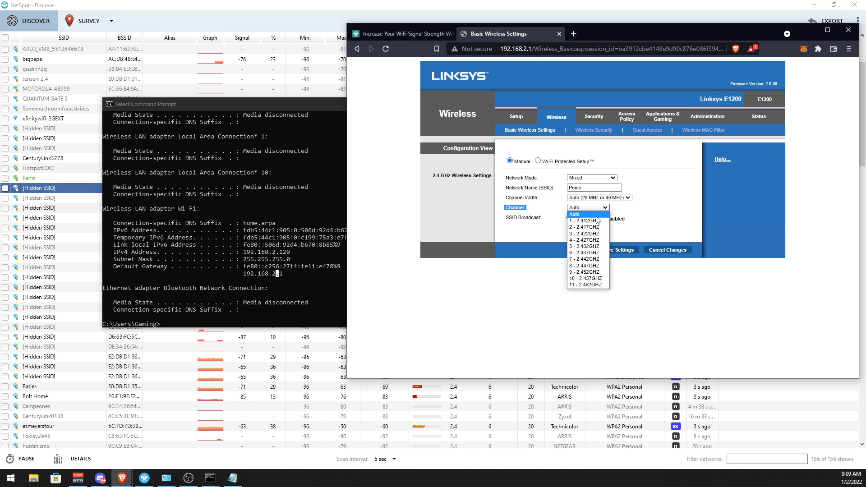
{"action": "mouse_move", "coordinate": [586, 221]}
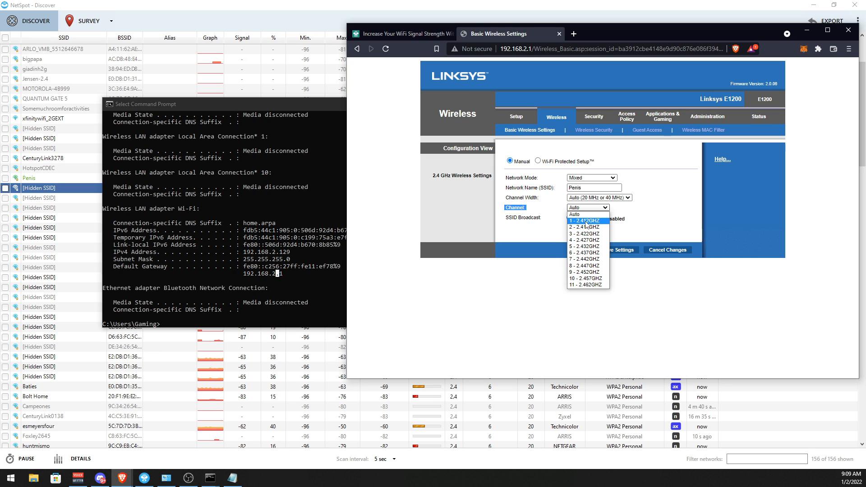
{"action": "left_click", "coordinate": [583, 221]}
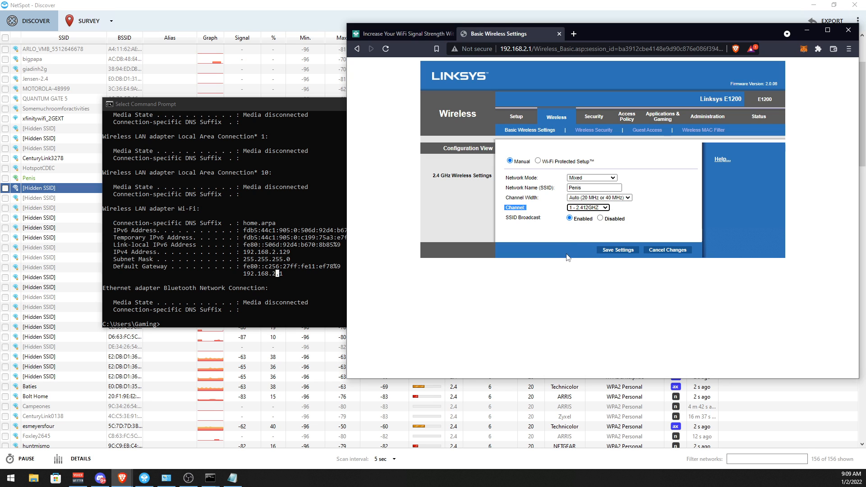
{"action": "mouse_move", "coordinate": [524, 298]}
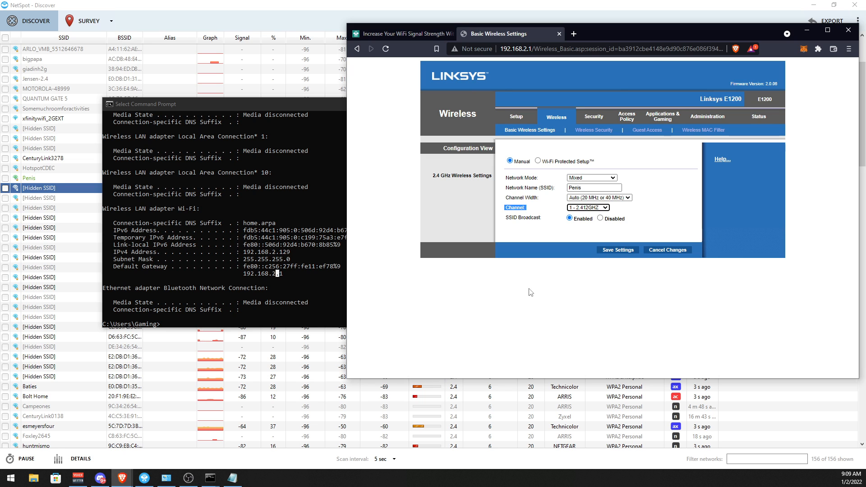
{"action": "left_click", "coordinate": [588, 207]}
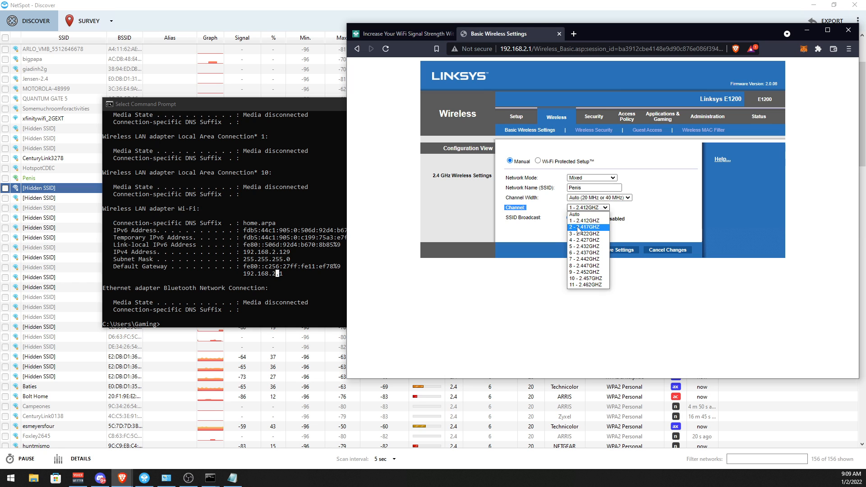
{"action": "mouse_move", "coordinate": [583, 259]}
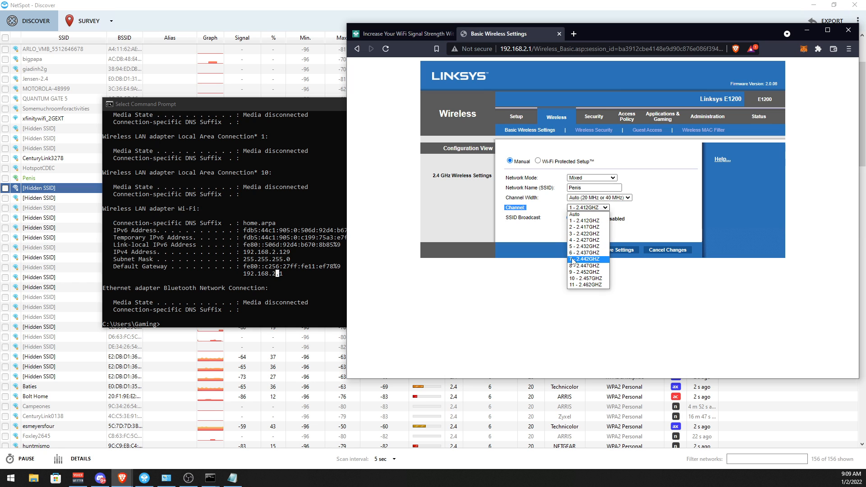
{"action": "left_click", "coordinate": [584, 221]}
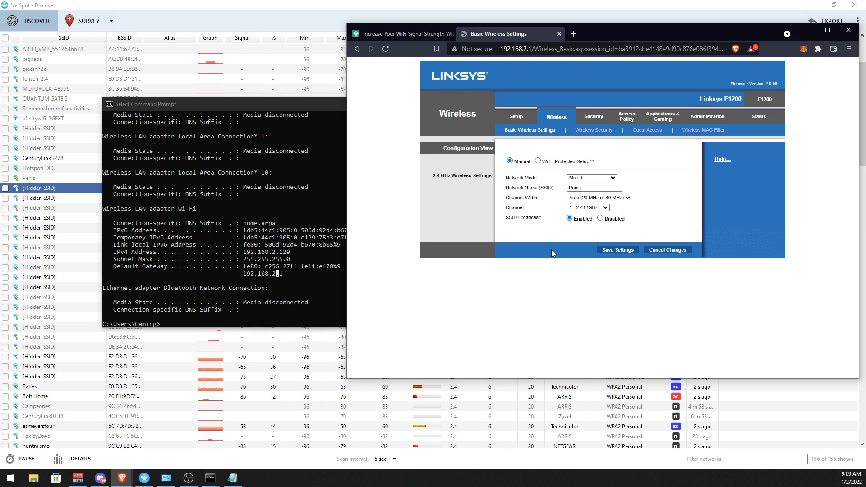
{"action": "left_click", "coordinate": [587, 207]}
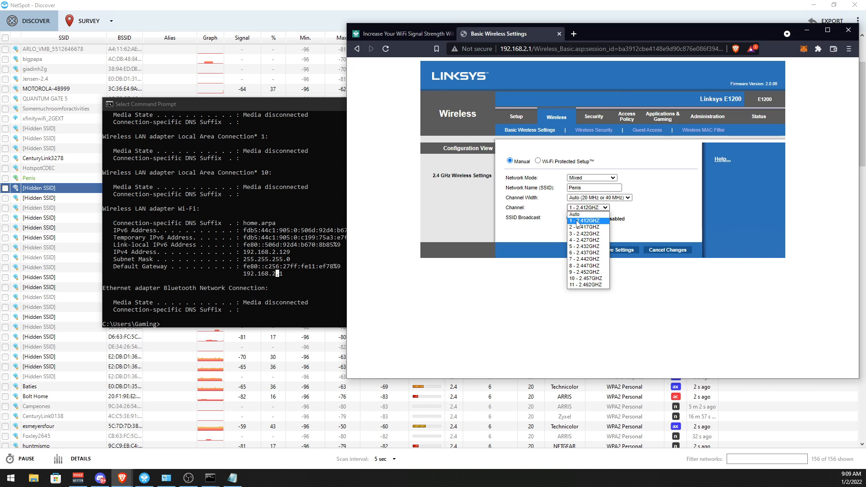
{"action": "mouse_move", "coordinate": [586, 285]}
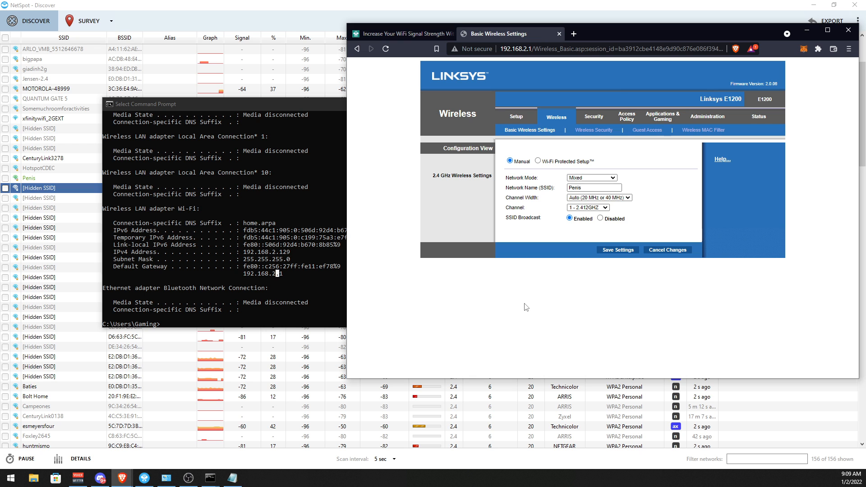
{"action": "mouse_move", "coordinate": [501, 256]}
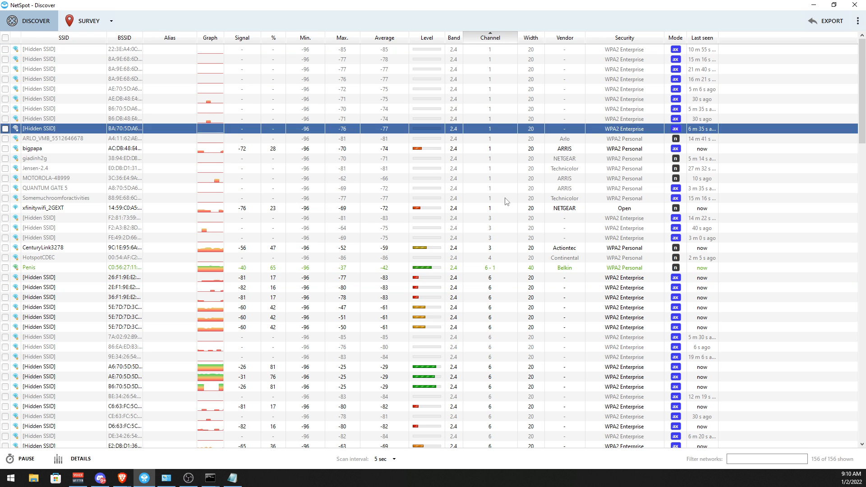
Scroll the channel-sorted 2.4 GHz networks, selecting HotspotCDEC on channel 4 and a channel 9 network.
{"action": "scroll", "scroll_direction": "down", "scroll_amount": 3}
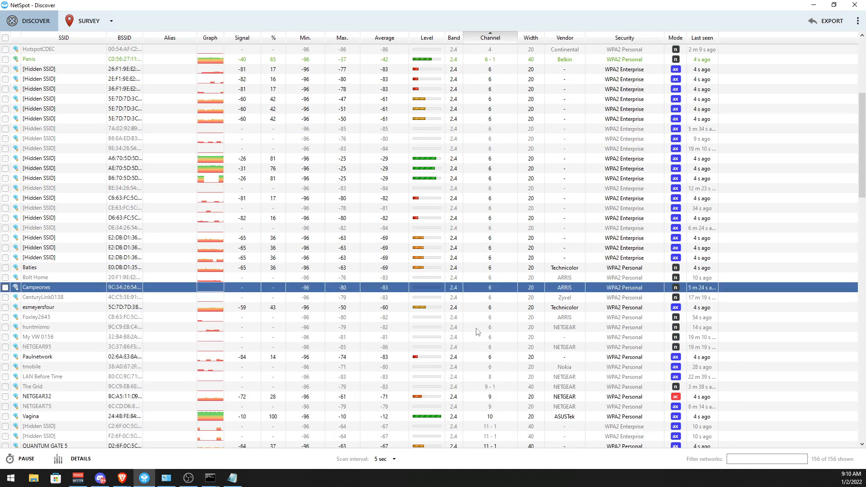
{"action": "scroll", "scroll_direction": "down", "scroll_amount": 3}
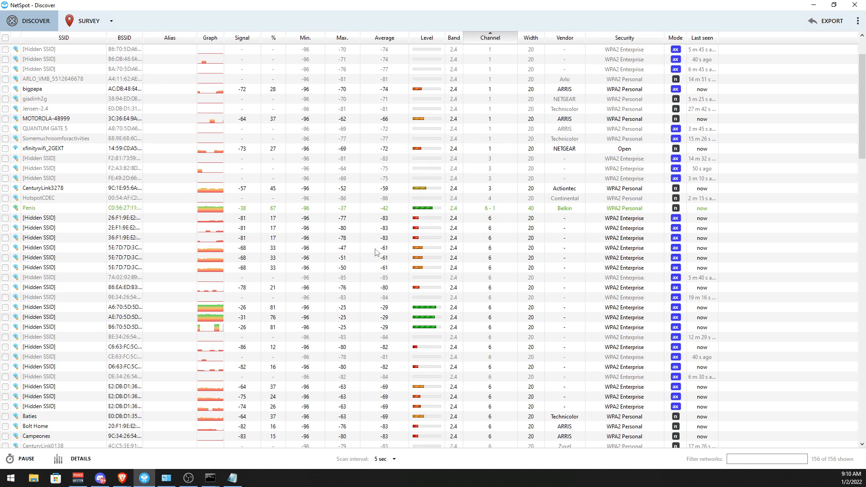
{"action": "left_click", "coordinate": [39, 159]}
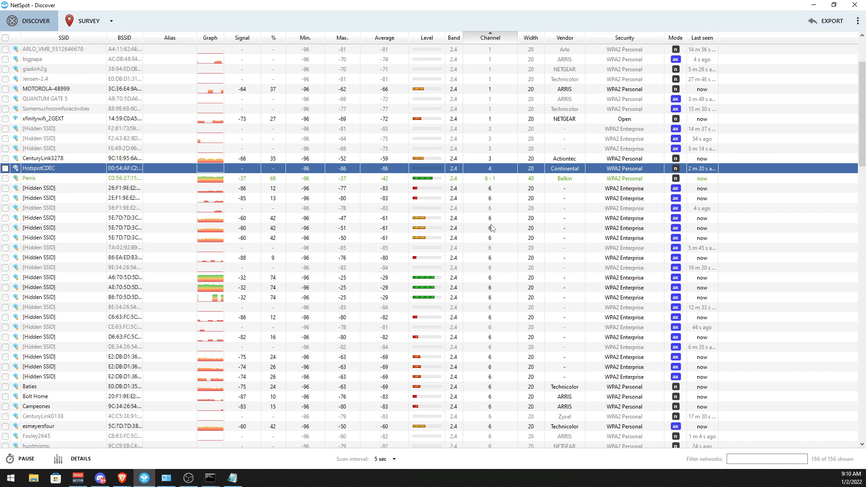
{"action": "scroll", "scroll_direction": "down", "scroll_amount": 3}
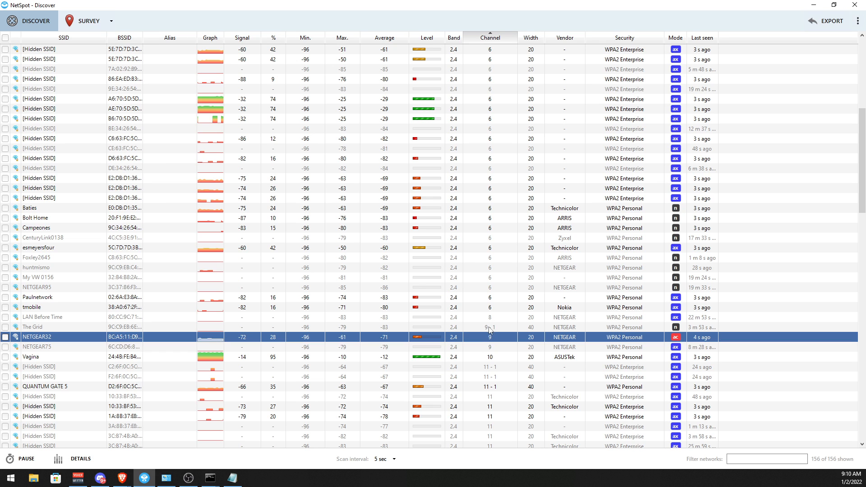
{"action": "left_click", "coordinate": [39, 347]}
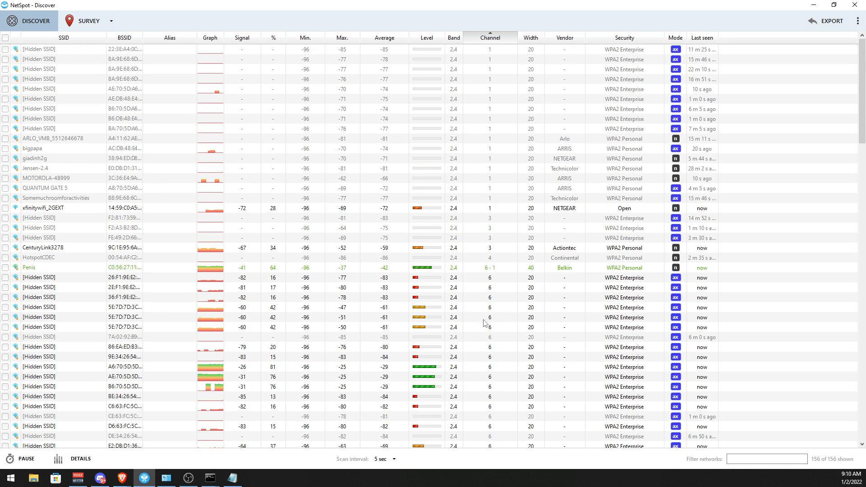
{"action": "scroll", "scroll_direction": "down", "scroll_amount": 3}
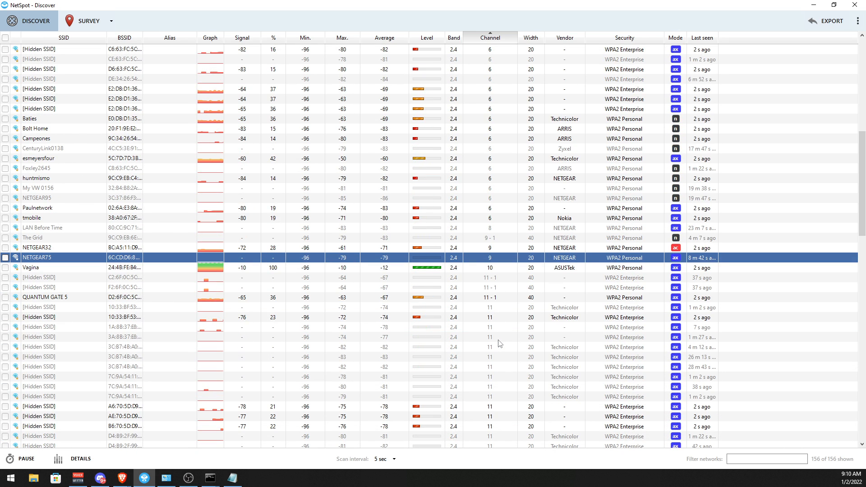
Scroll into the 5 GHz networks and select two channel-161 rows, including xfinitywifi.
{"action": "scroll", "scroll_direction": "down", "scroll_amount": 3}
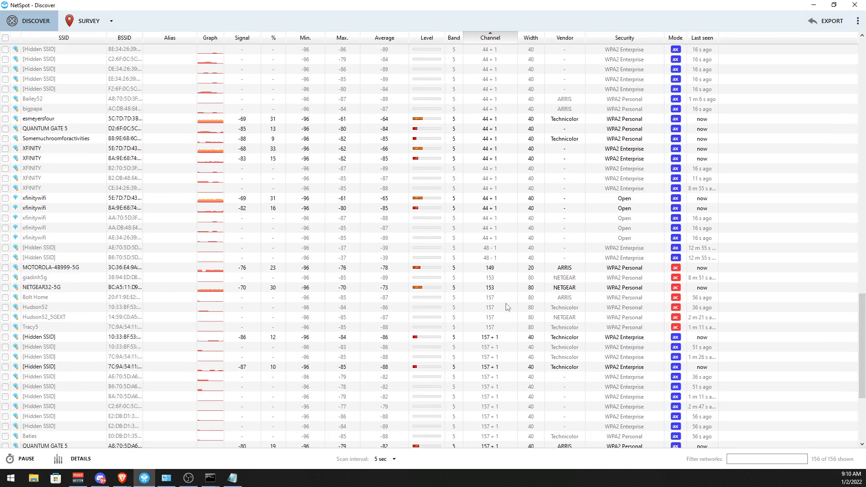
{"action": "scroll", "scroll_direction": "down", "scroll_amount": 3}
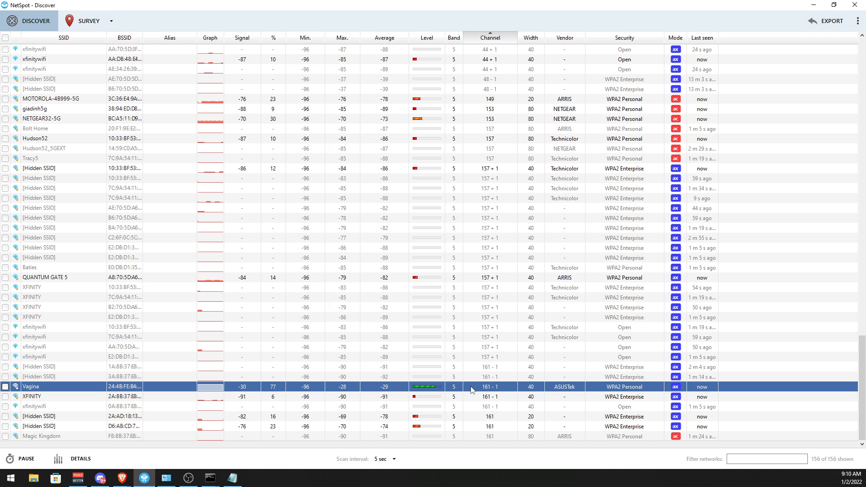
{"action": "mouse_move", "coordinate": [476, 392]}
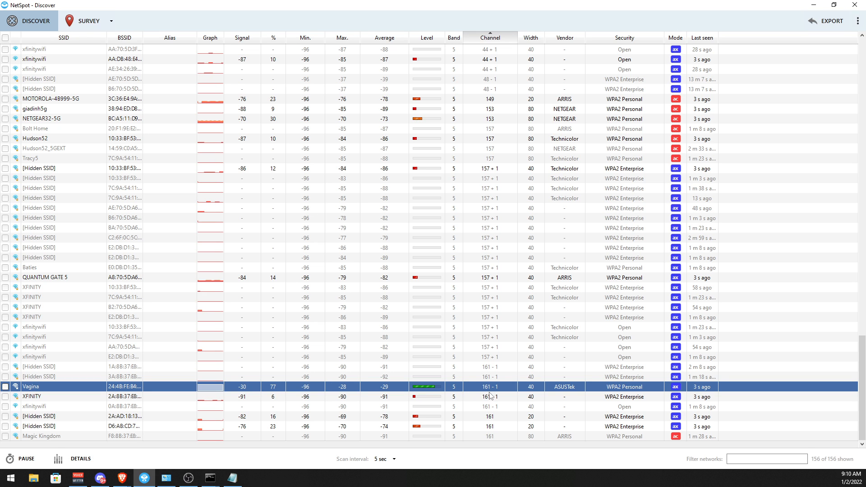
{"action": "left_click", "coordinate": [39, 376]}
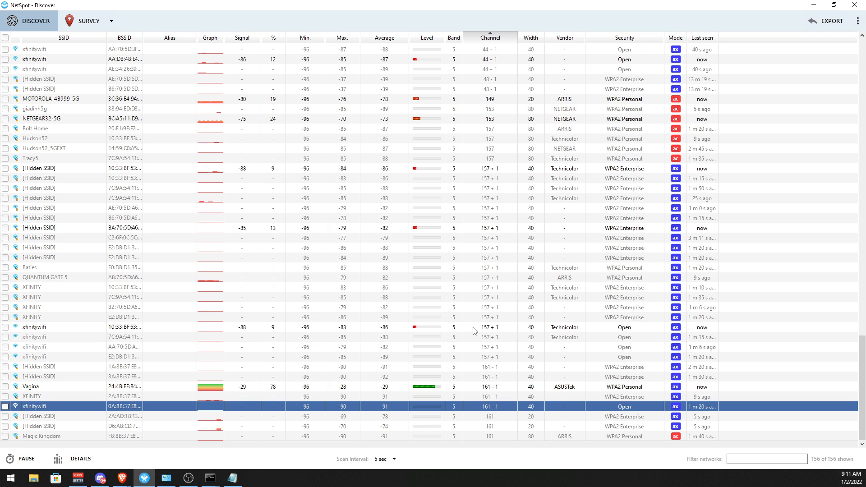
{"action": "left_click", "coordinate": [39, 198]}
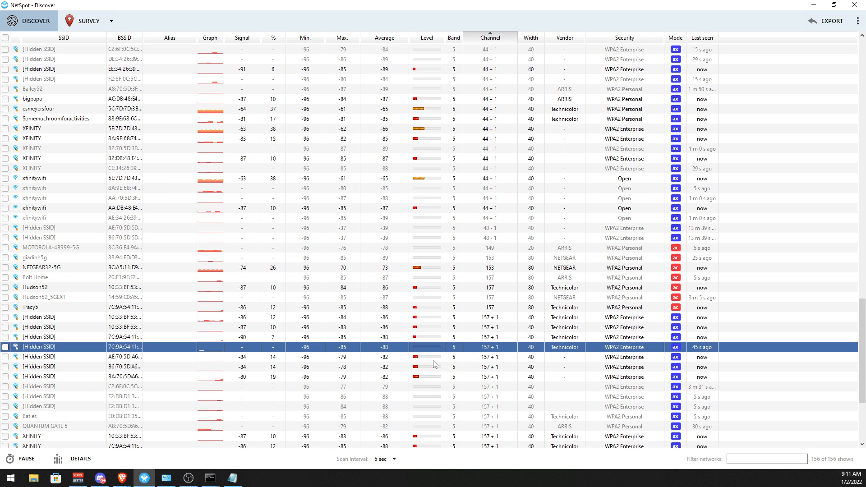
{"action": "mouse_move", "coordinate": [121, 478]}
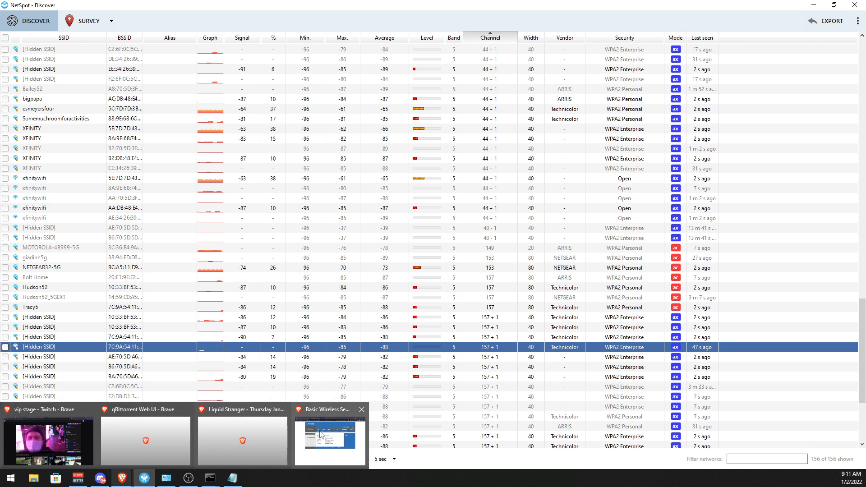
Bring the Linksys Basic Wireless Settings page, still on channel 1, back to the front.
{"action": "left_click", "coordinate": [328, 441]}
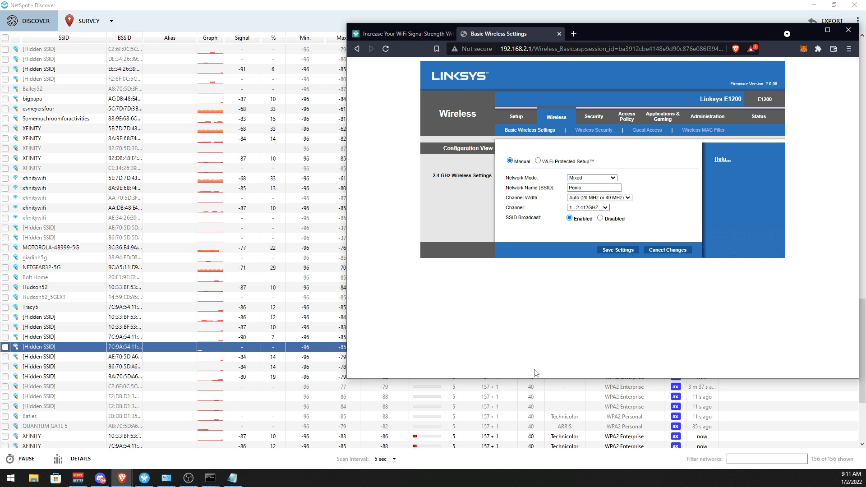
{"action": "mouse_move", "coordinate": [431, 391]}
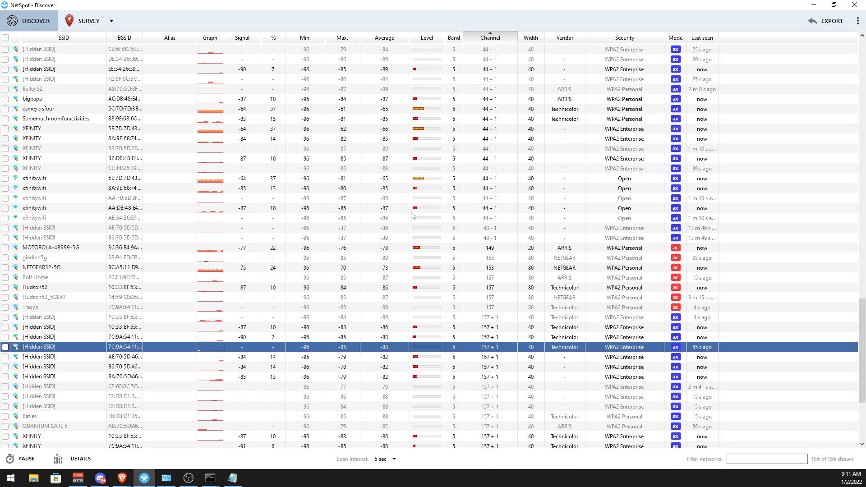
Inspect the channel-161 ASUSTek network's 2.4 GHz channel graph, then return to the channel-sorted table.
{"action": "scroll", "scroll_direction": "down", "scroll_amount": 3}
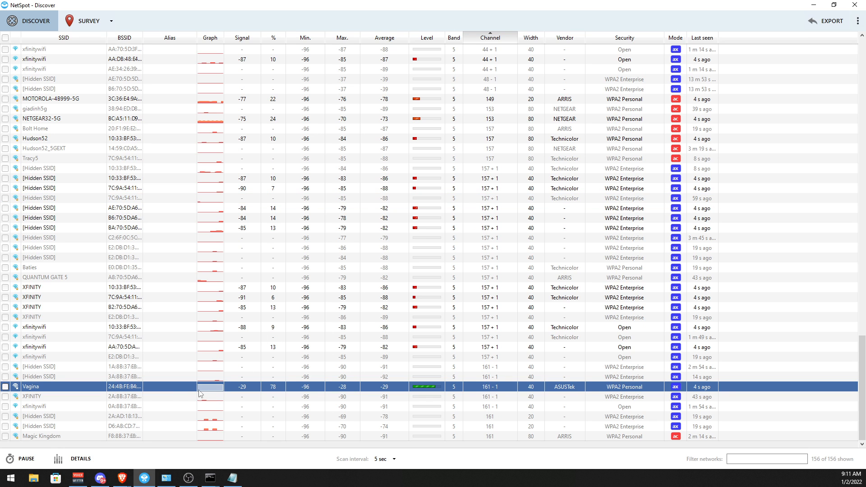
{"action": "double_click", "coordinate": [31, 386]}
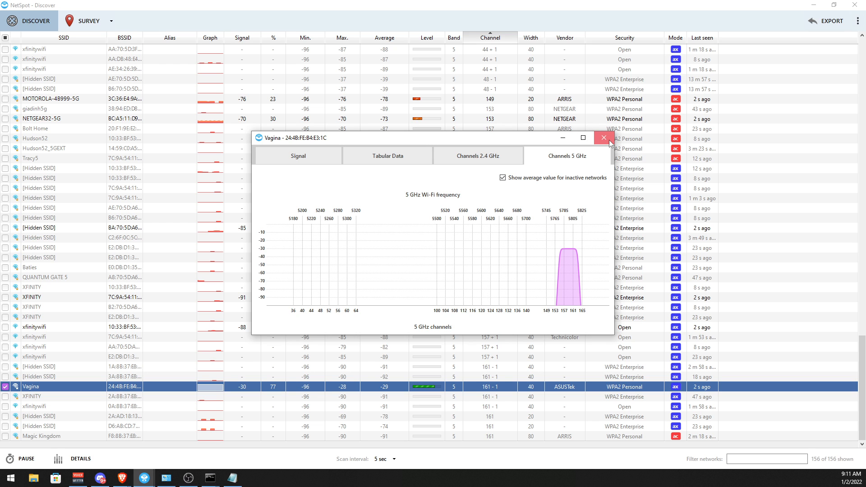
{"action": "left_click", "coordinate": [478, 156]}
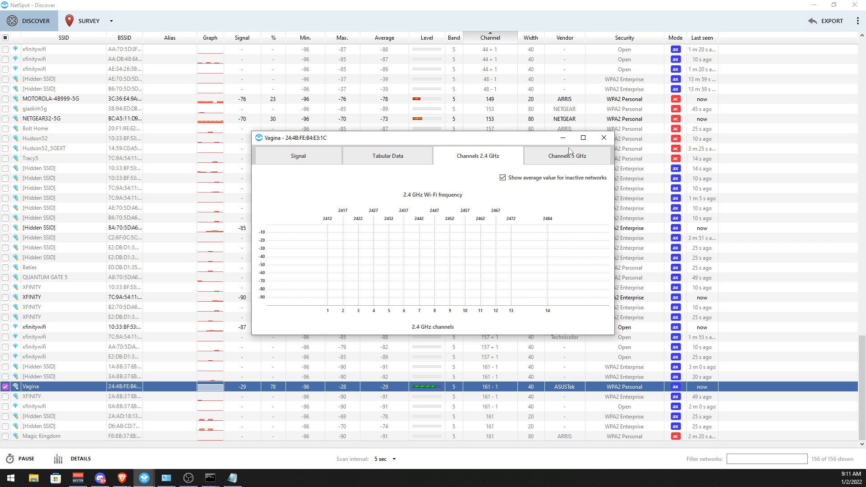
{"action": "left_click", "coordinate": [603, 138]}
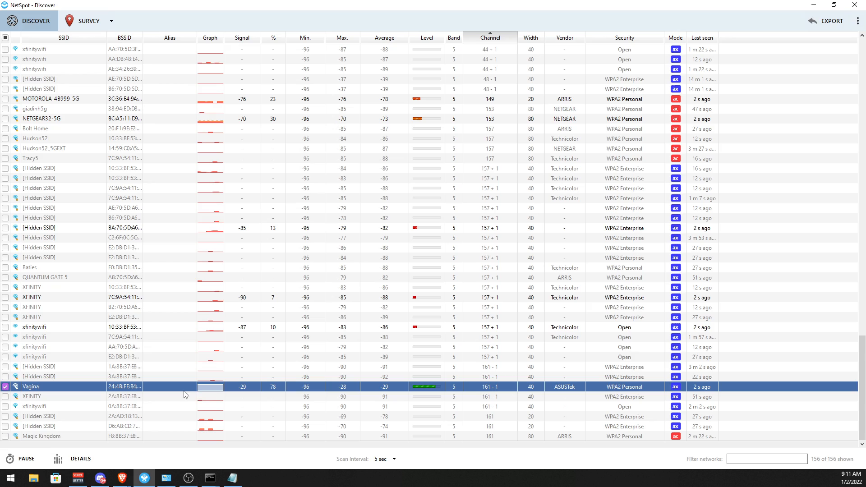
{"action": "left_click", "coordinate": [489, 38]}
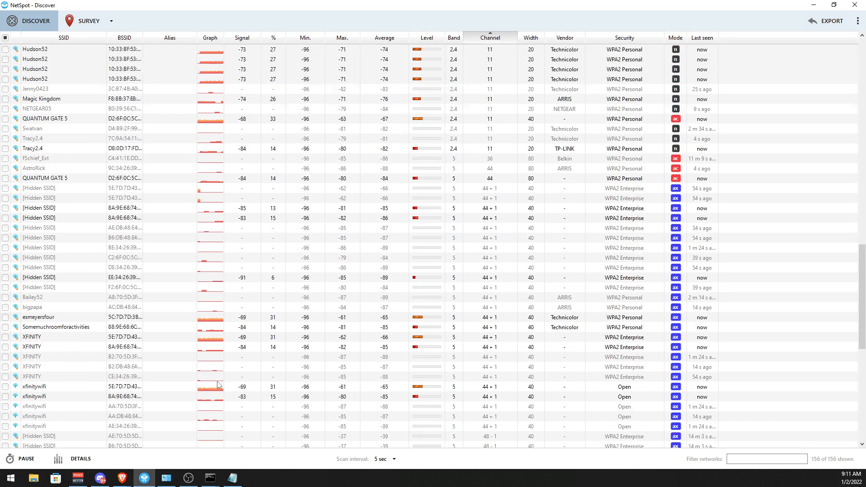
Bring the channel 1–6 networks into view, select the Belkin channel-6 network, and dismiss the Free Edition prompt.
{"action": "left_click", "coordinate": [489, 38]}
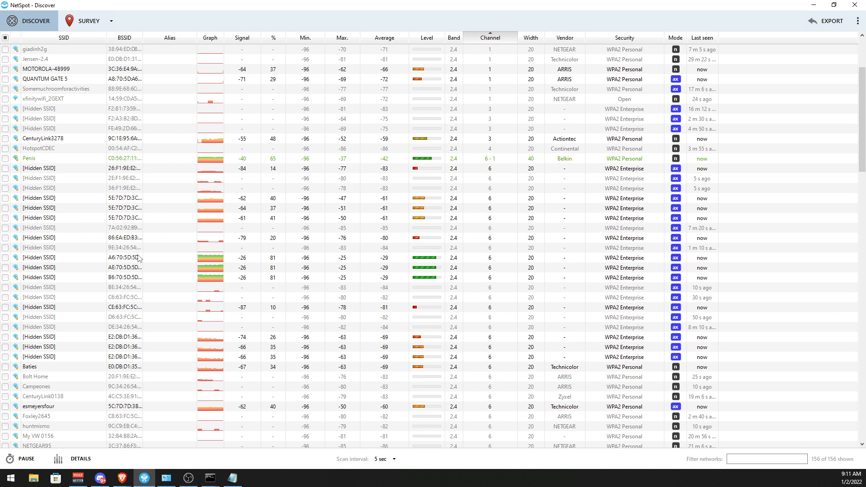
{"action": "left_click", "coordinate": [29, 159]}
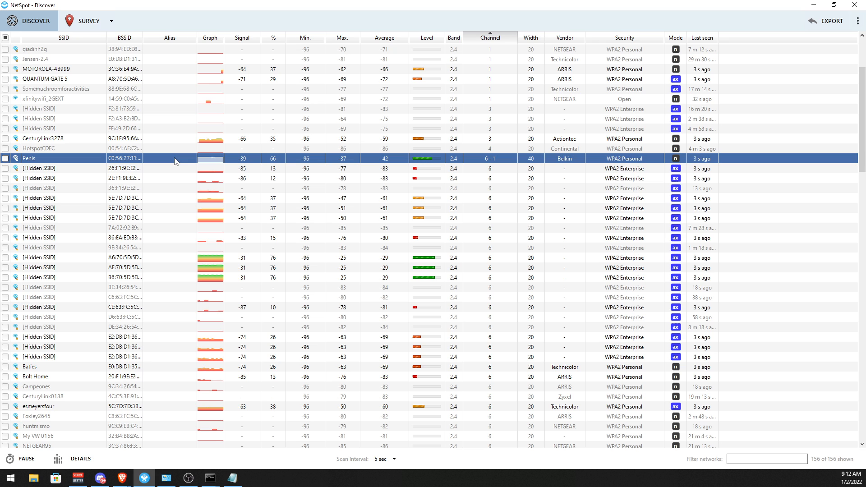
{"action": "left_click", "coordinate": [37, 168]}
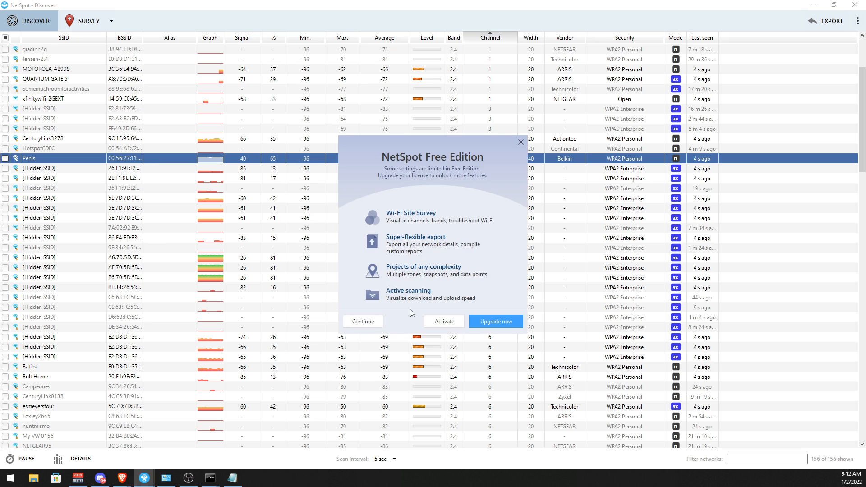
{"action": "left_click", "coordinate": [362, 320]}
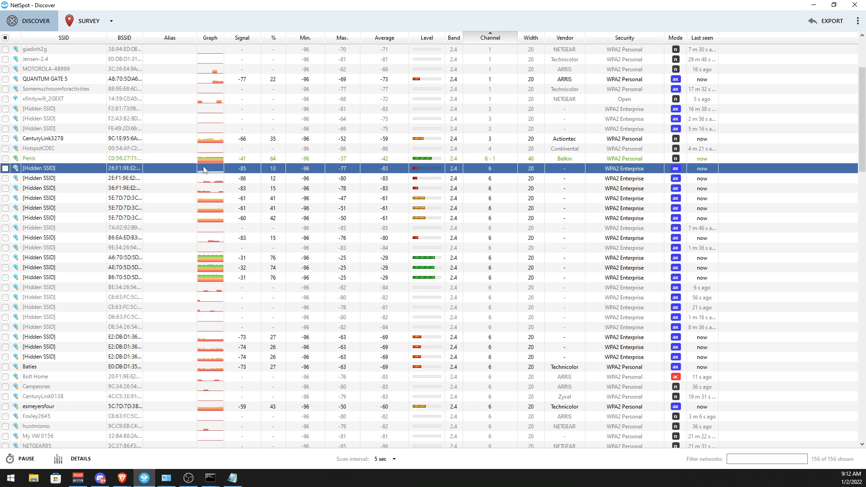
Inspect the Belkin channel-6 network, then the Jensen-2.4 and MOTOROLA-48999 networks on channel 1.
{"action": "left_click", "coordinate": [29, 158]}
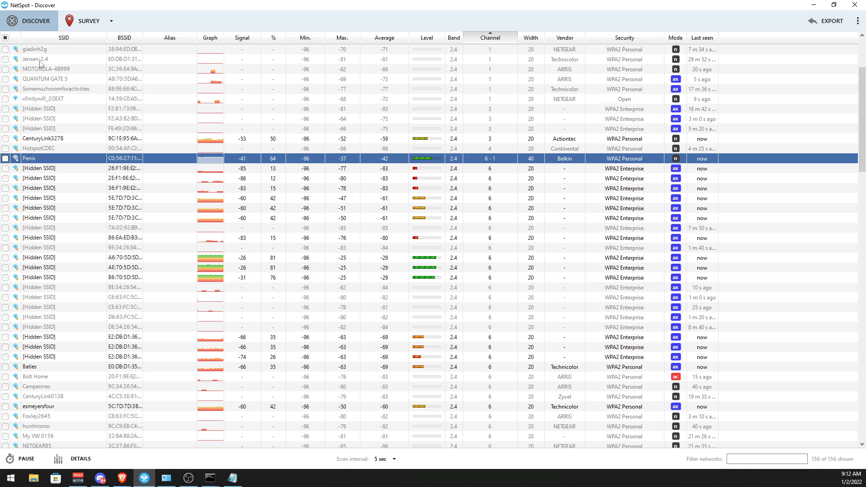
{"action": "left_click", "coordinate": [36, 59]}
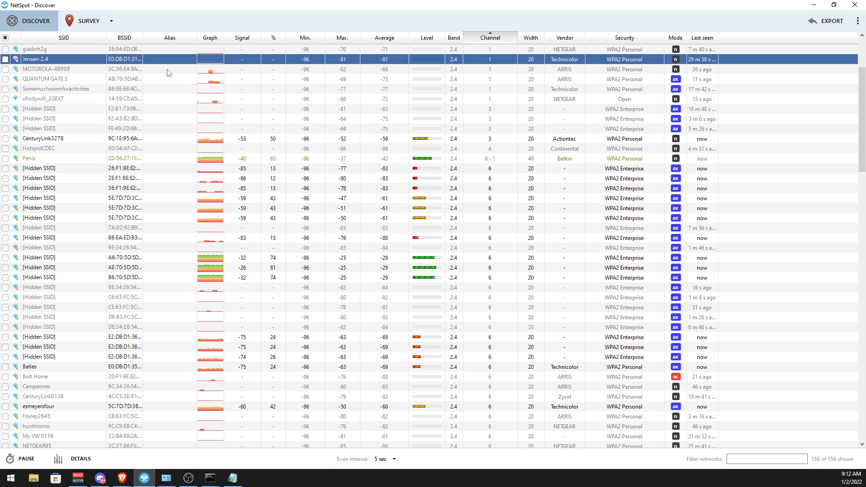
{"action": "left_click", "coordinate": [50, 69]}
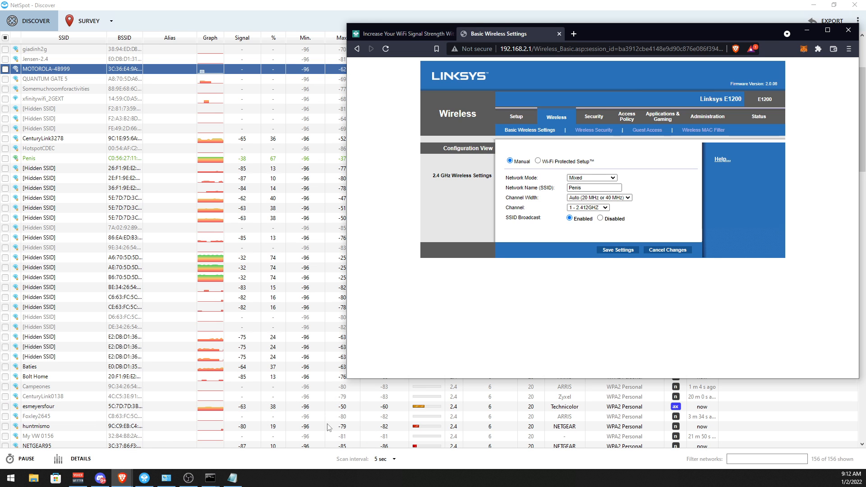
{"action": "mouse_move", "coordinate": [533, 273]}
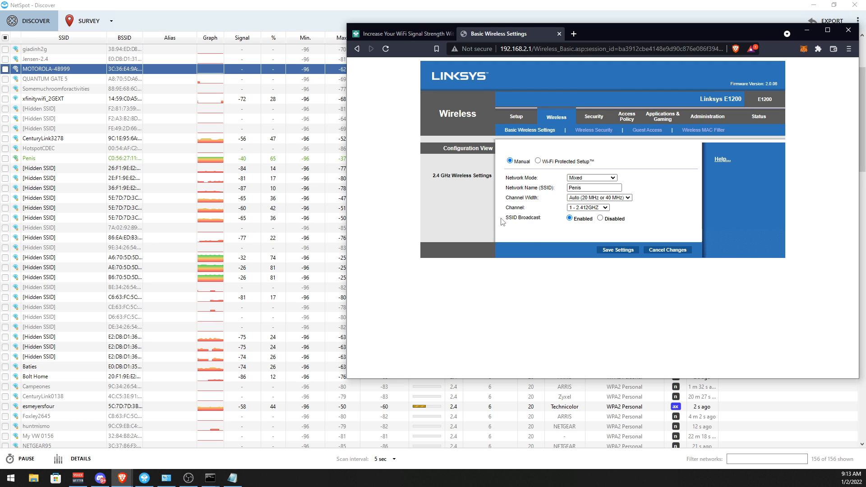
{"action": "mouse_move", "coordinate": [514, 246]}
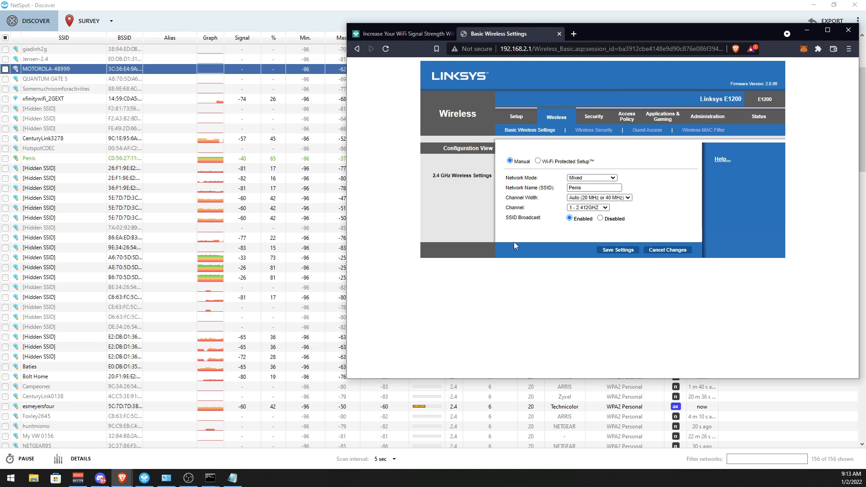
{"action": "mouse_move", "coordinate": [529, 238]}
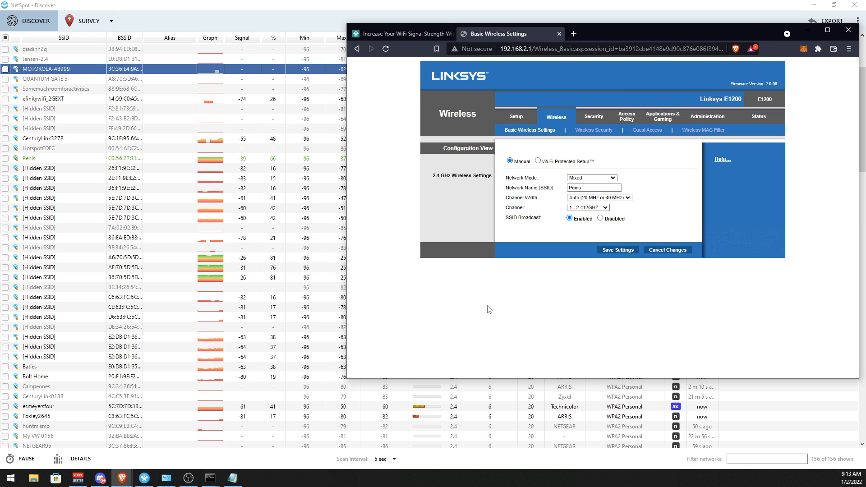
{"action": "mouse_move", "coordinate": [388, 192]}
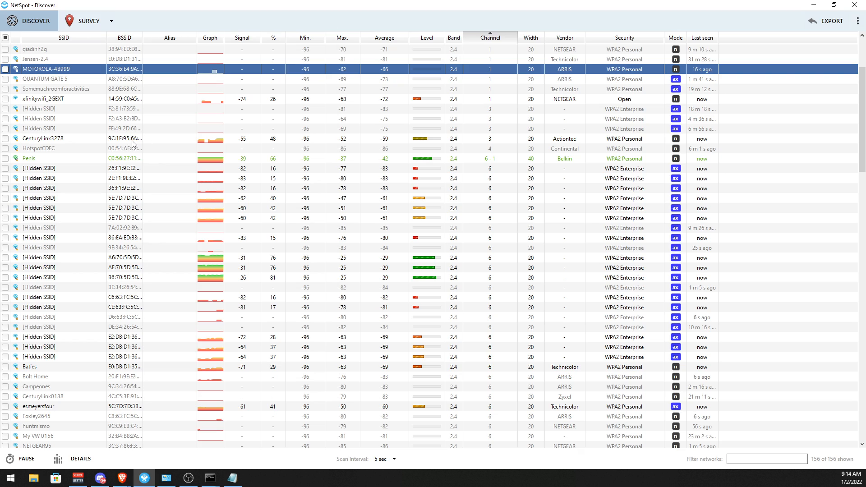
{"action": "scroll", "scroll_direction": "down", "scroll_amount": 3}
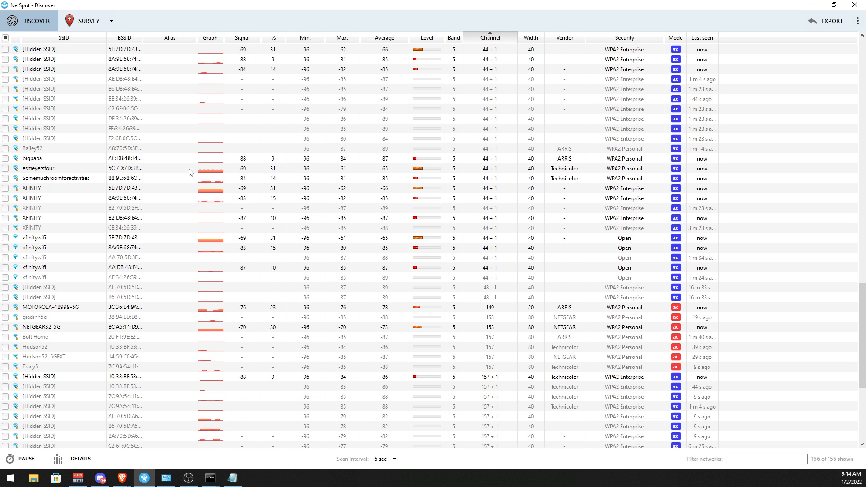
{"action": "left_click", "coordinate": [490, 37]}
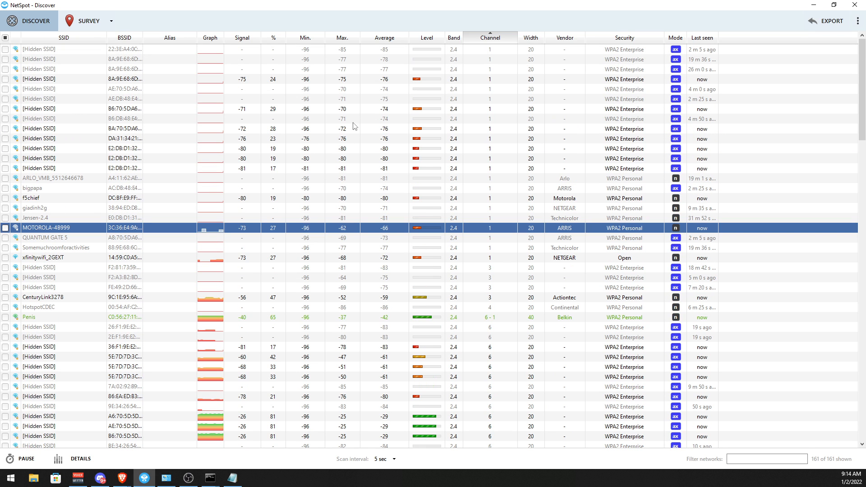
{"action": "mouse_move", "coordinate": [332, 74]}
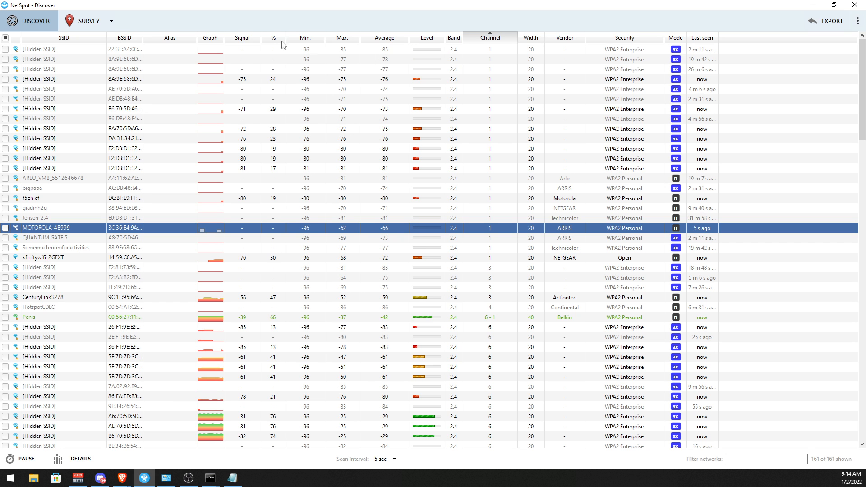
{"action": "left_click", "coordinate": [272, 37]}
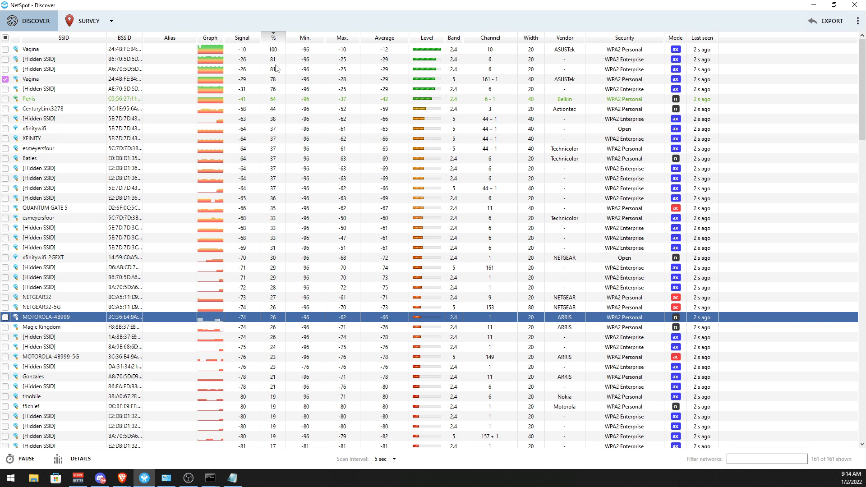
Inspect the Belkin network at 66% and the hidden channel-3 network at 36%.
{"action": "left_click", "coordinate": [55, 50]}
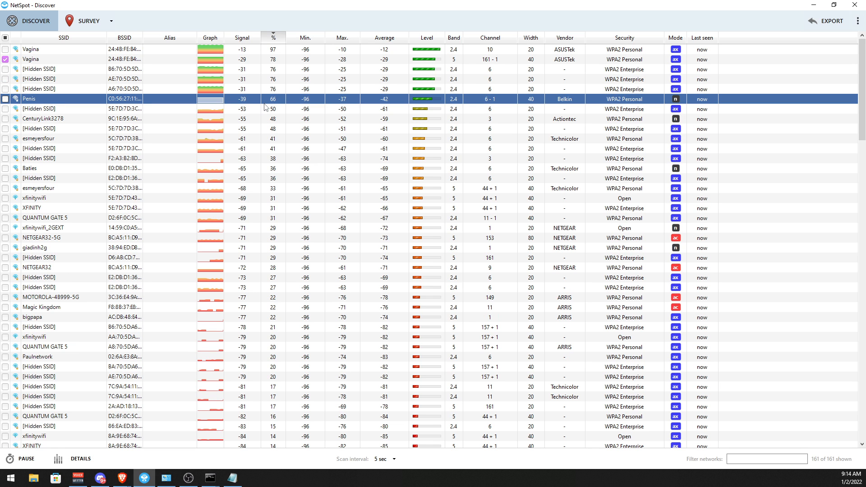
{"action": "left_click", "coordinate": [38, 159]}
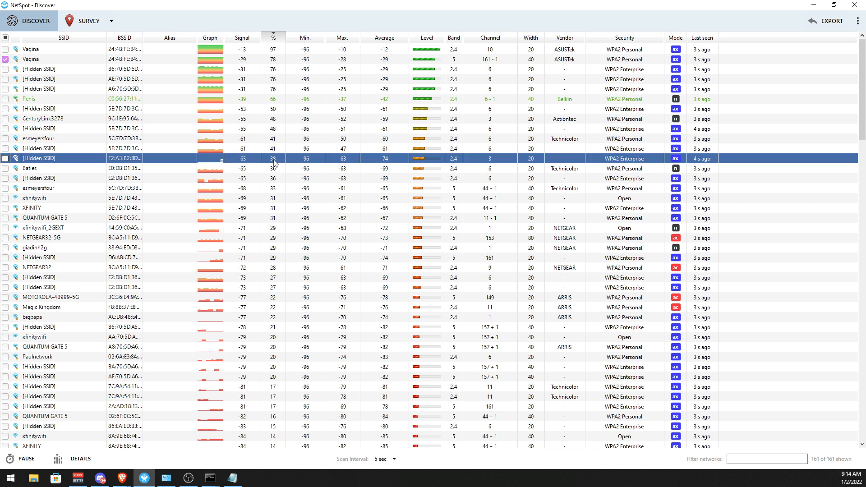